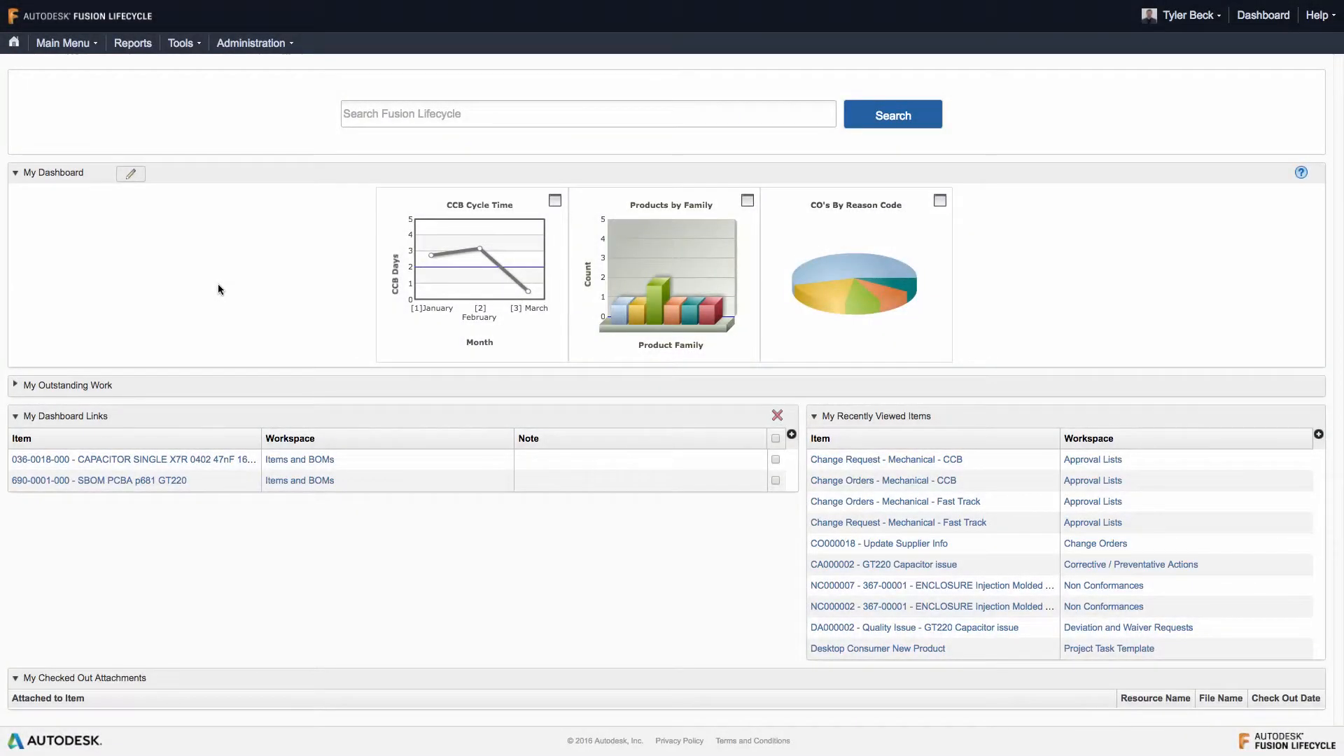
Bring up the workspace categories list from the Fusion Lifecycle dashboard.
click(62, 43)
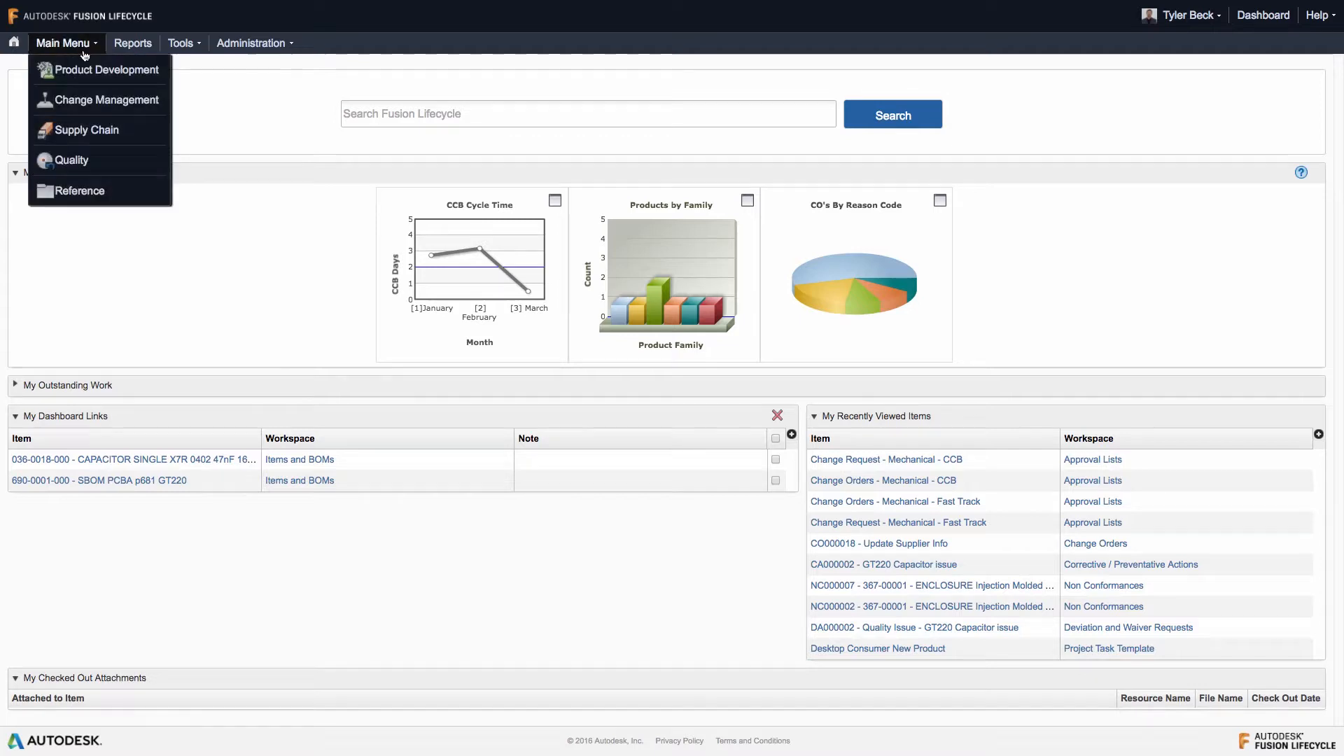
mouse_move(107, 100)
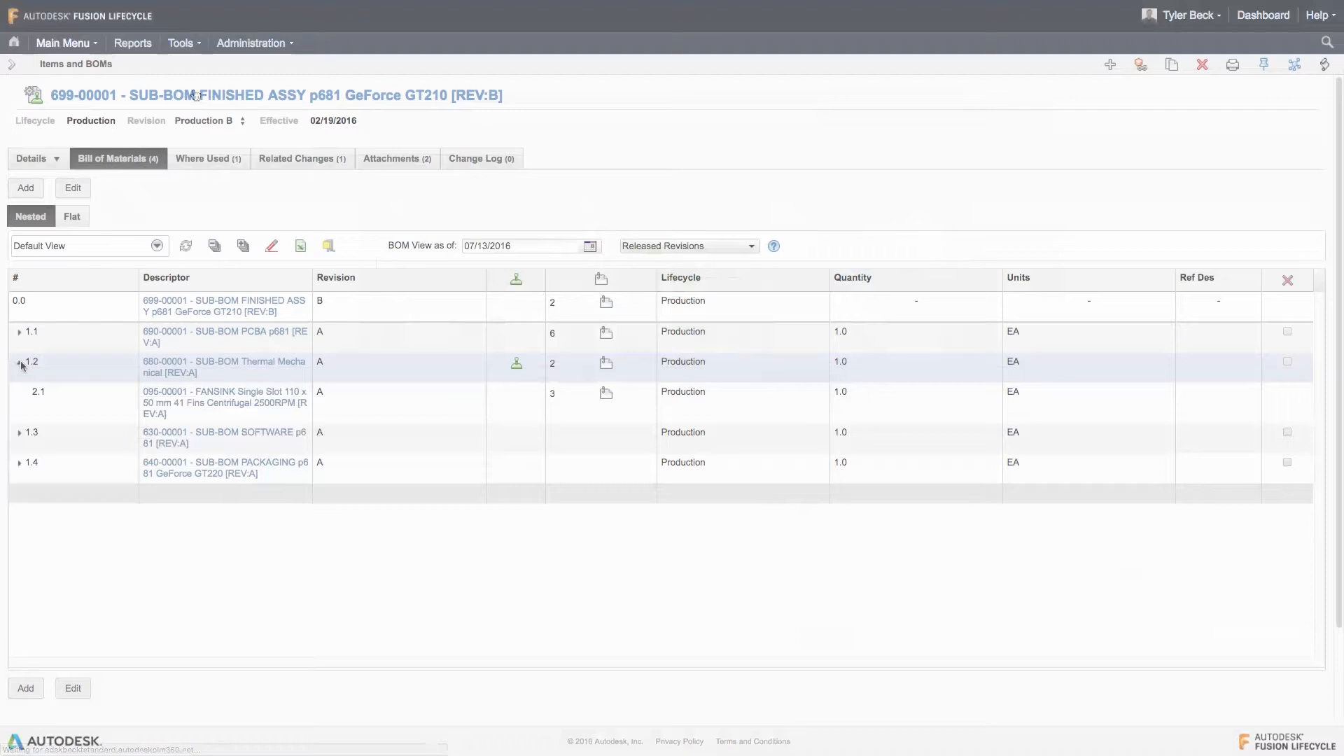
Go back to the dashboard home page to see recently viewed items.
click(19, 361)
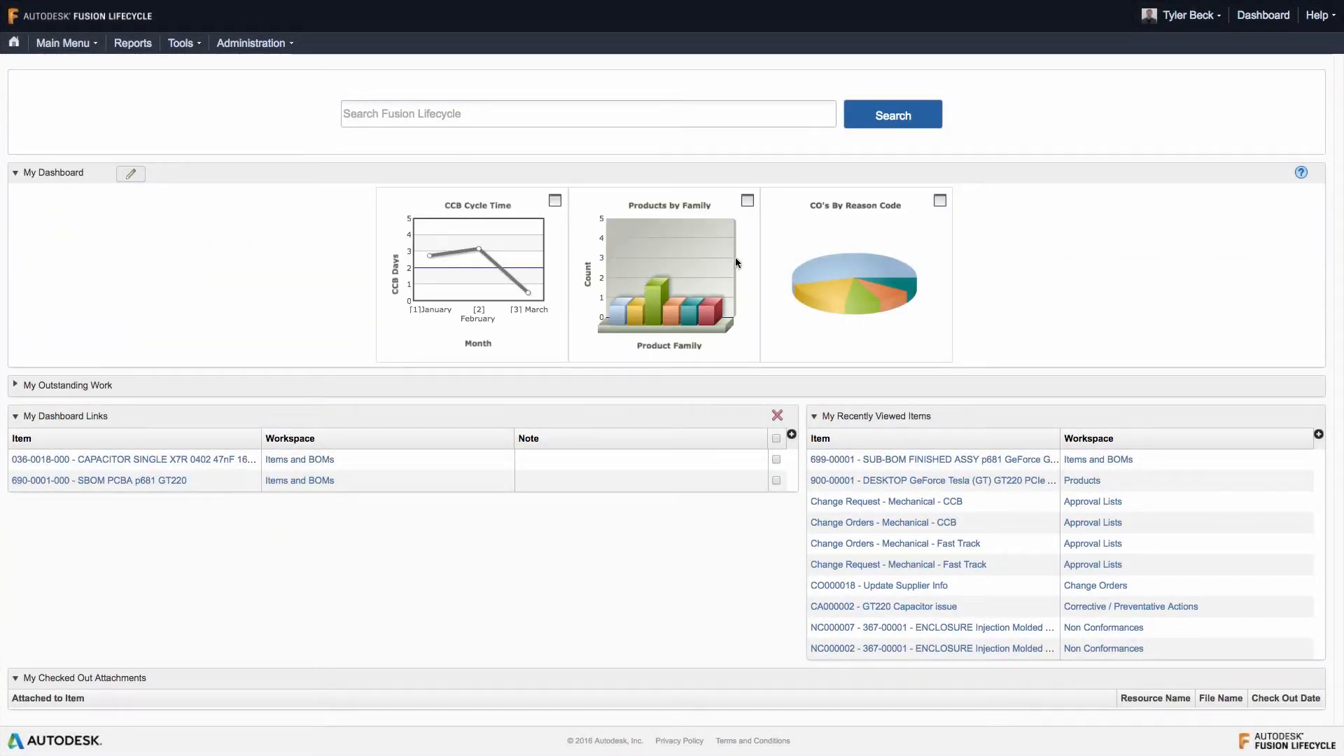
Open the 630-00001 SUB-BOM SOFTWARE p681 item record from the dashboard.
click(938, 201)
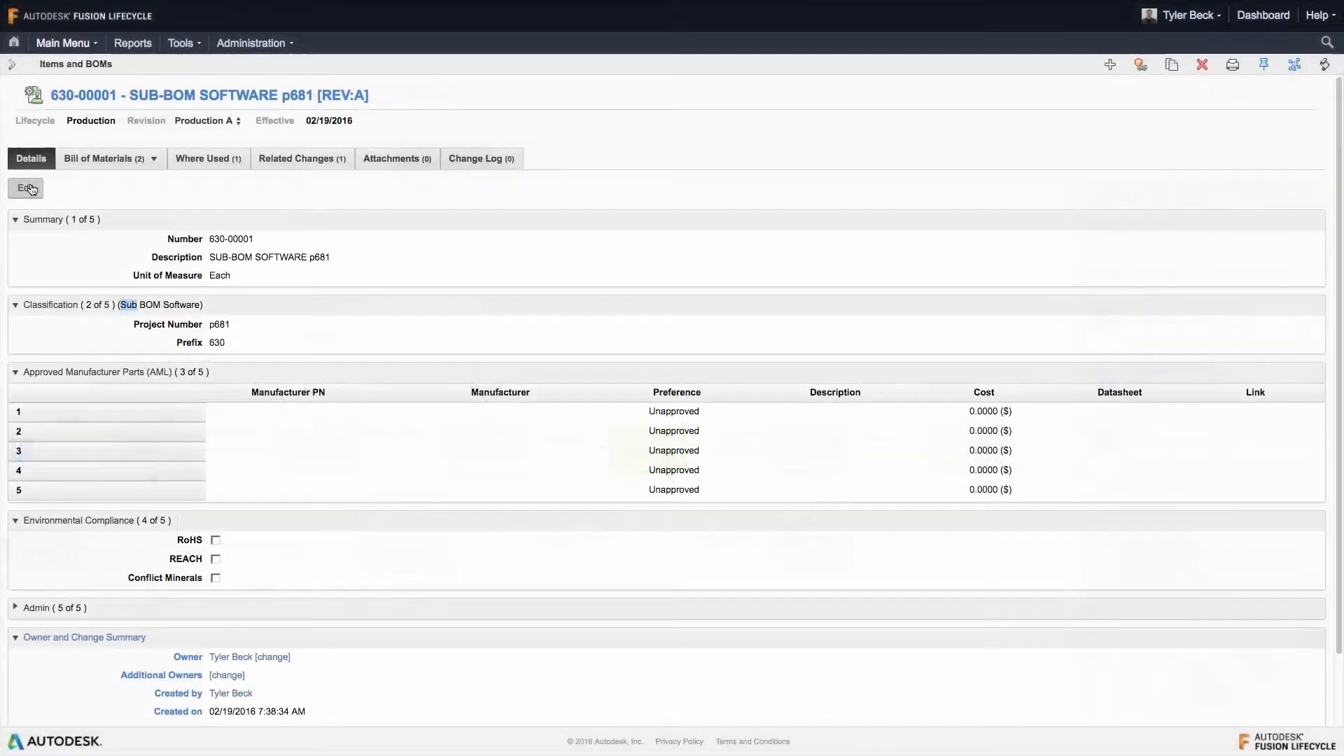
Open the Suppliers list from Supply Chain and select the Coolermaster supplier.
click(25, 189)
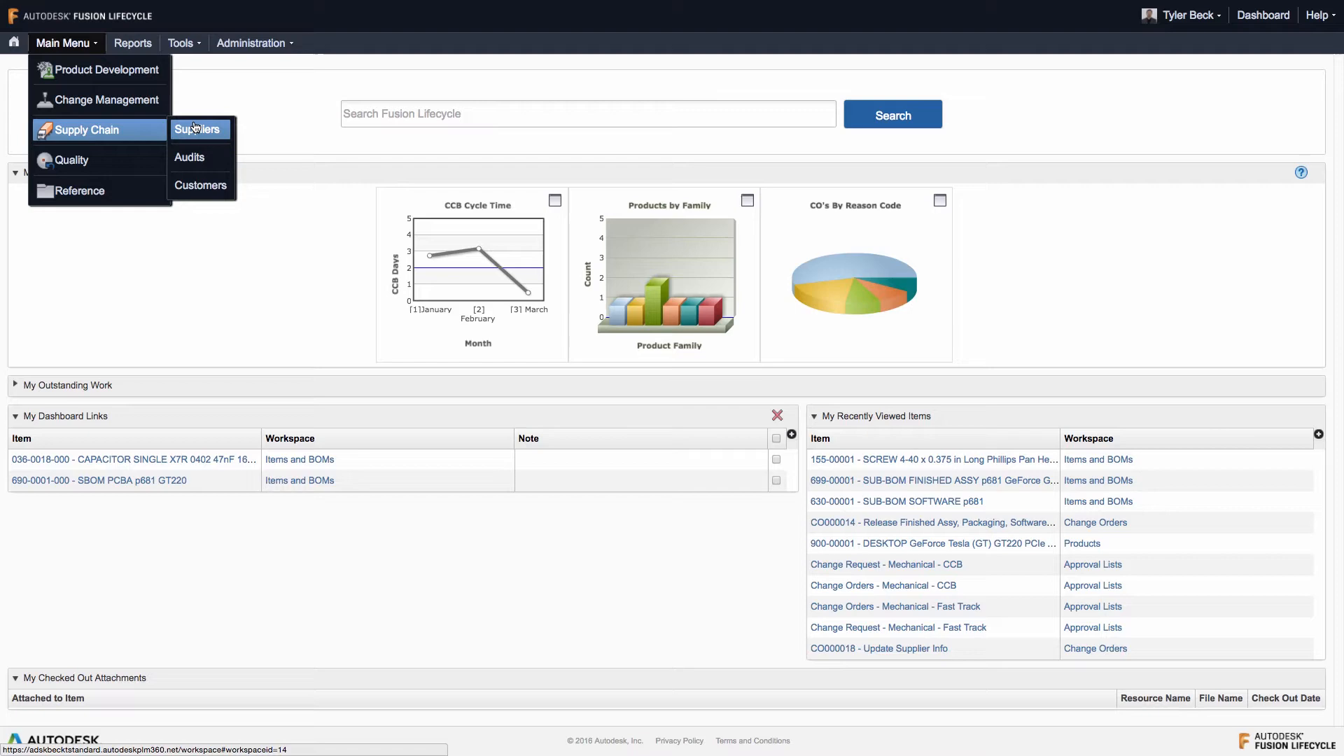
click(198, 129)
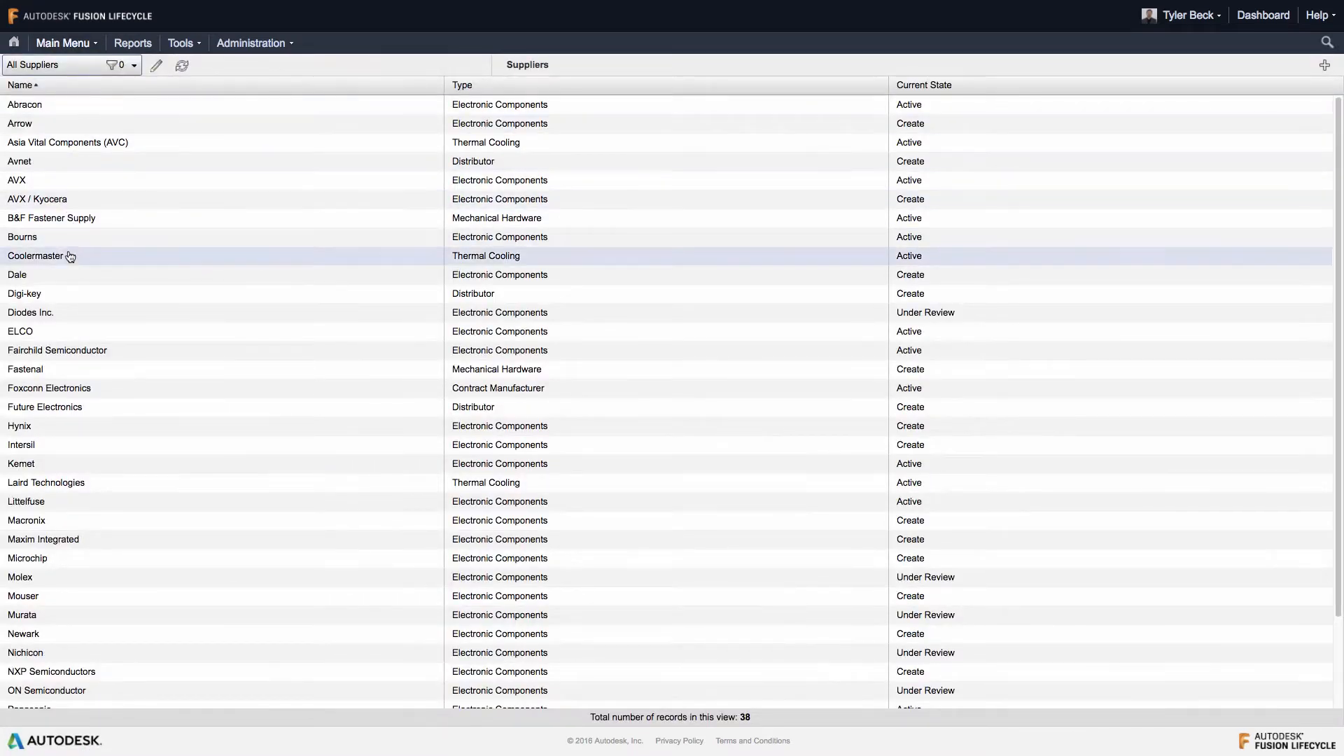
click(35, 256)
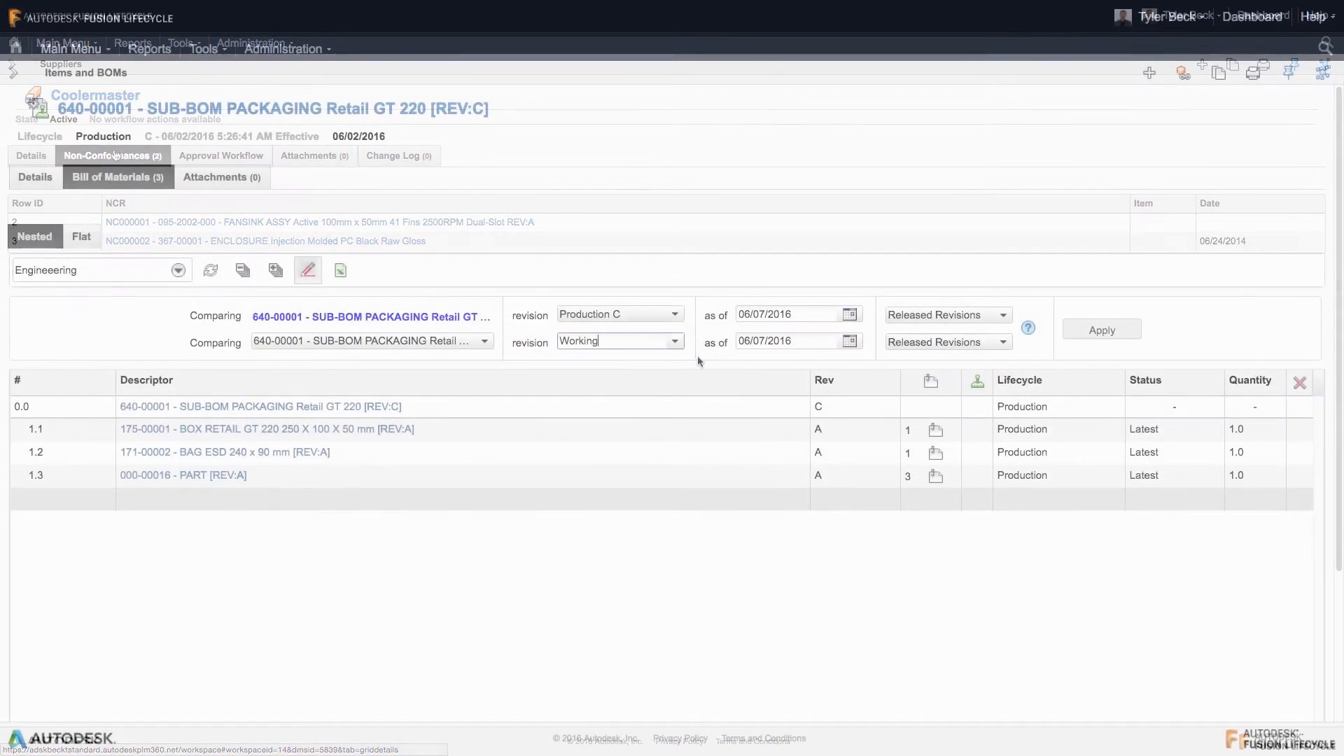
click(1101, 329)
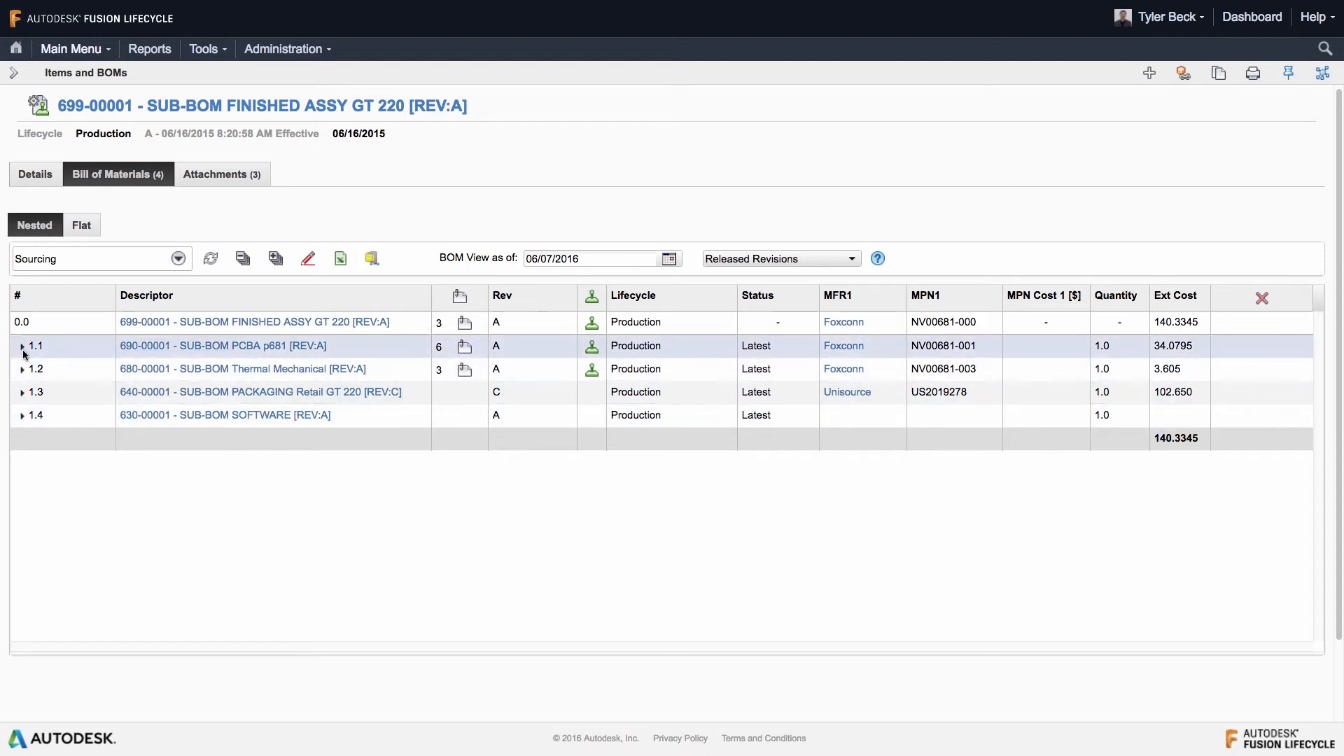
Expand the PCBA sub-BOM row 1.1 in sourcing view, then return to the dashboard.
click(21, 345)
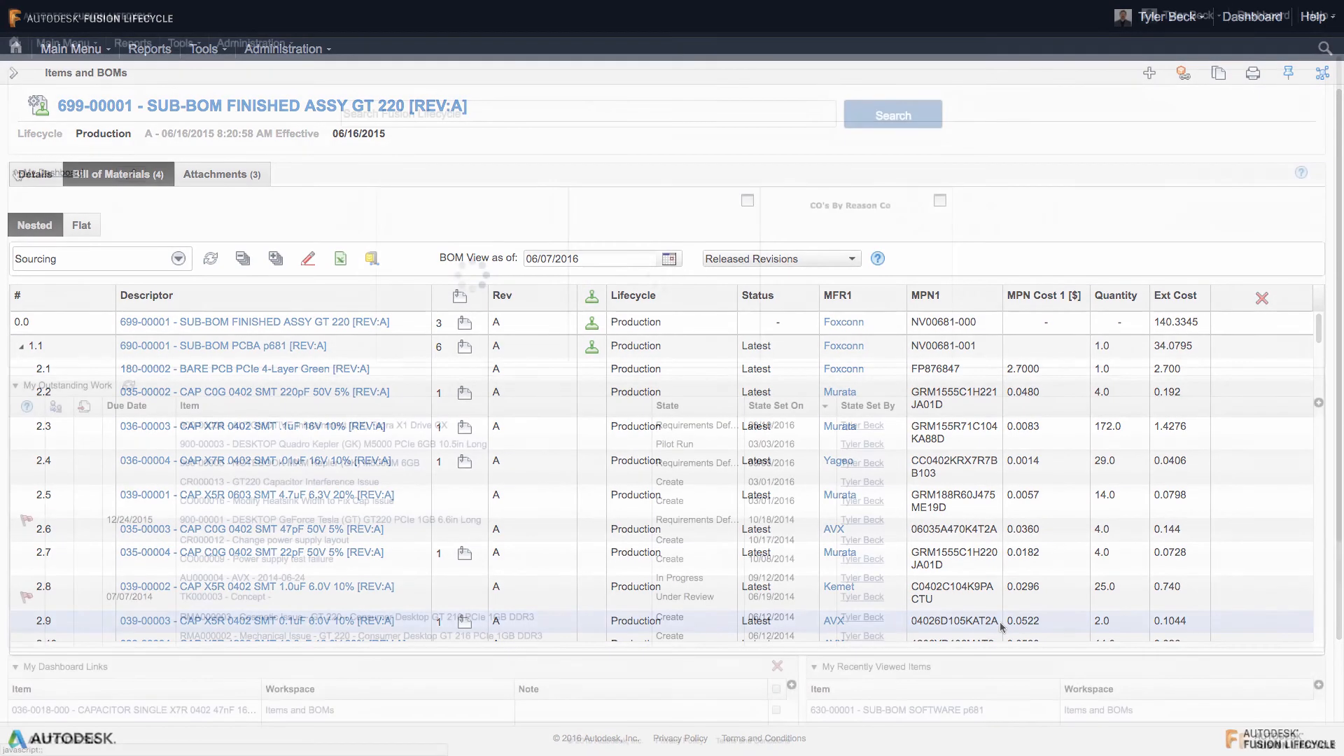
click(1262, 16)
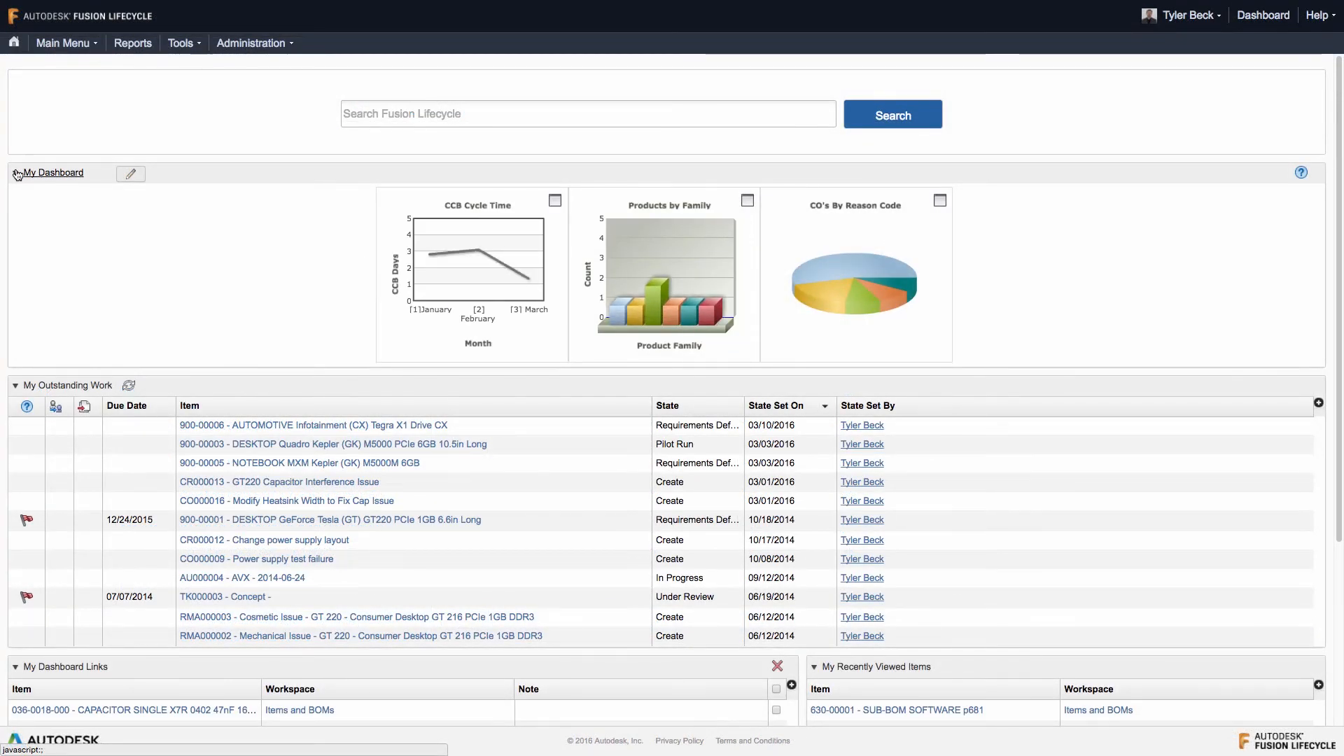